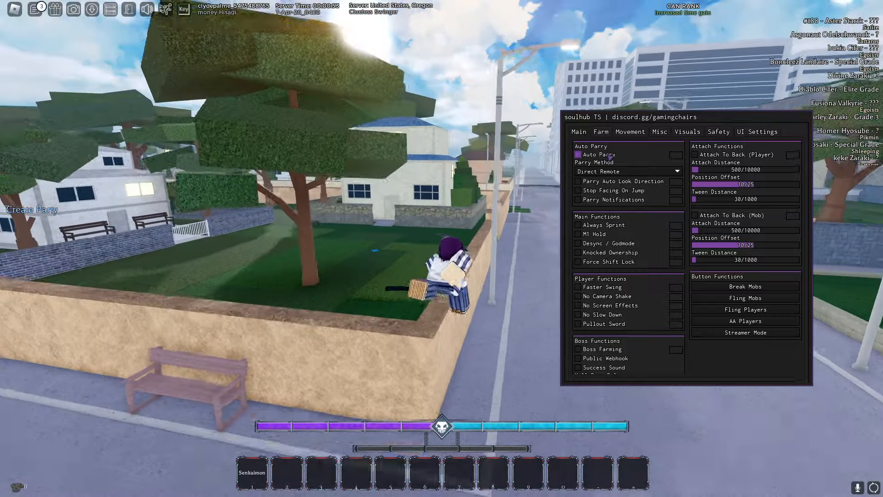
Step: Browse the soulhub Movement, Misc and Visuals option pages in turn
{"action": "left_click", "coordinate": [629, 131]}
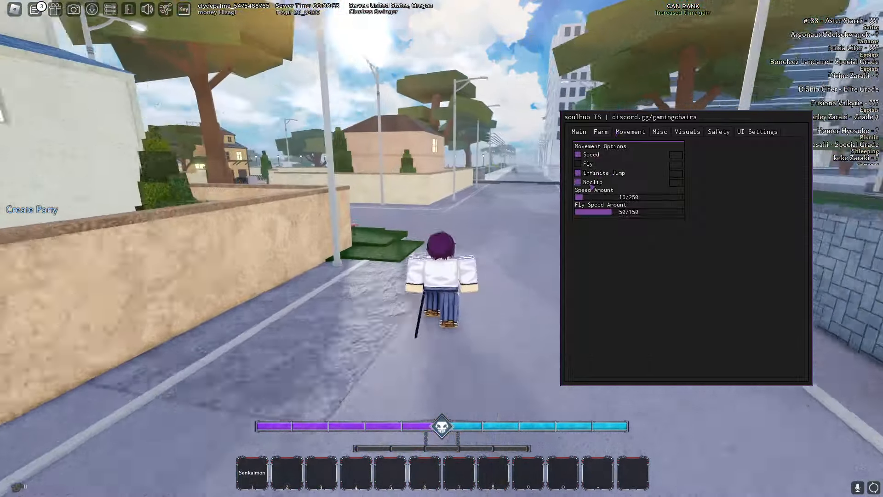
{"action": "left_click", "coordinate": [659, 132]}
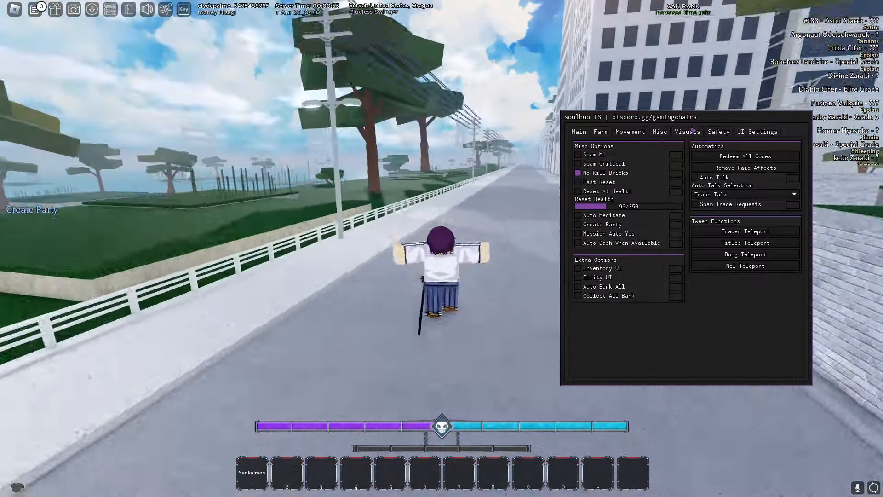
{"action": "left_click", "coordinate": [601, 131]}
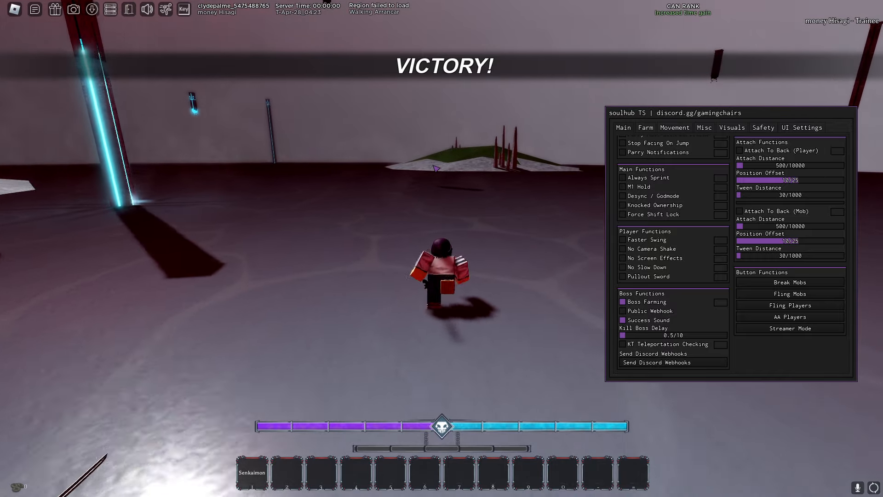
Step: Run automatic boss farming with the success sound until the VICTORY banner appears
{"action": "left_click", "coordinate": [801, 126]}
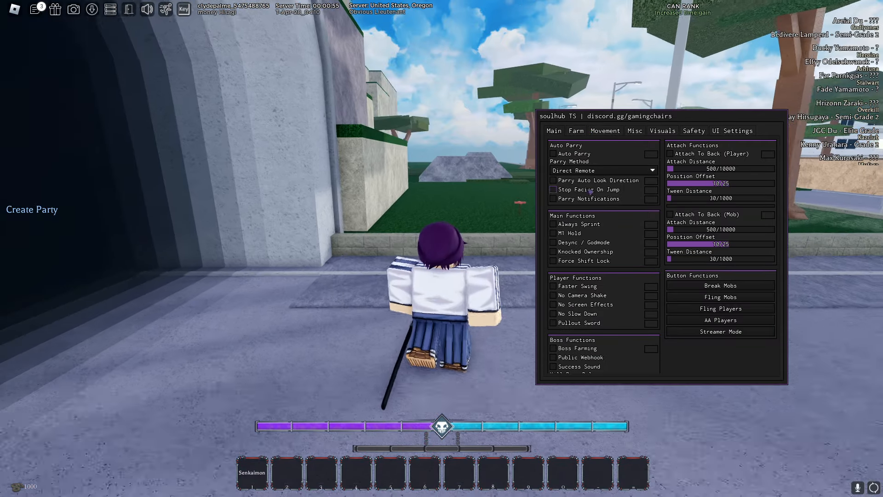
Step: Enable ESP Activate with Boxes and Health Bars on the Visuals page
{"action": "left_click", "coordinate": [605, 130]}
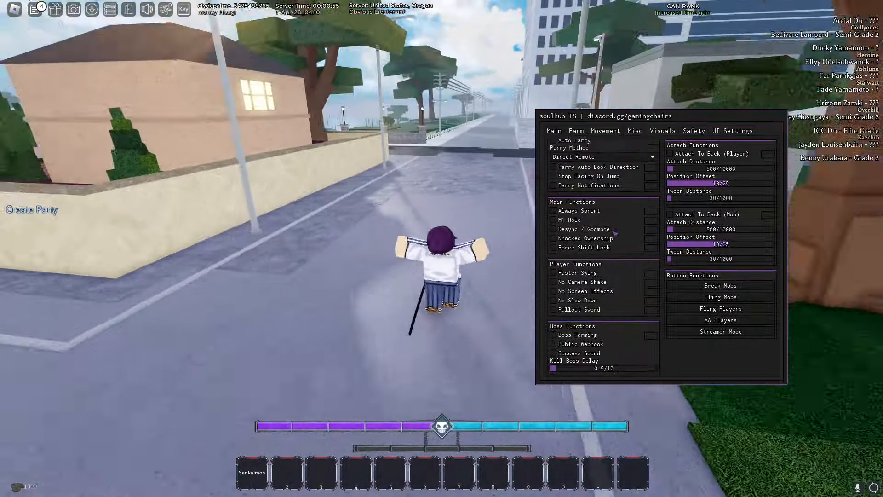
{"action": "left_click", "coordinate": [662, 130]}
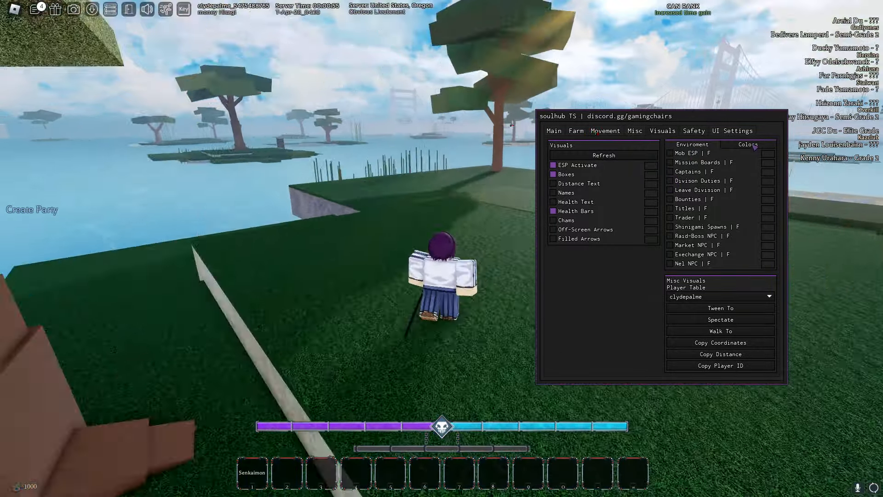
{"action": "left_click", "coordinate": [633, 131]}
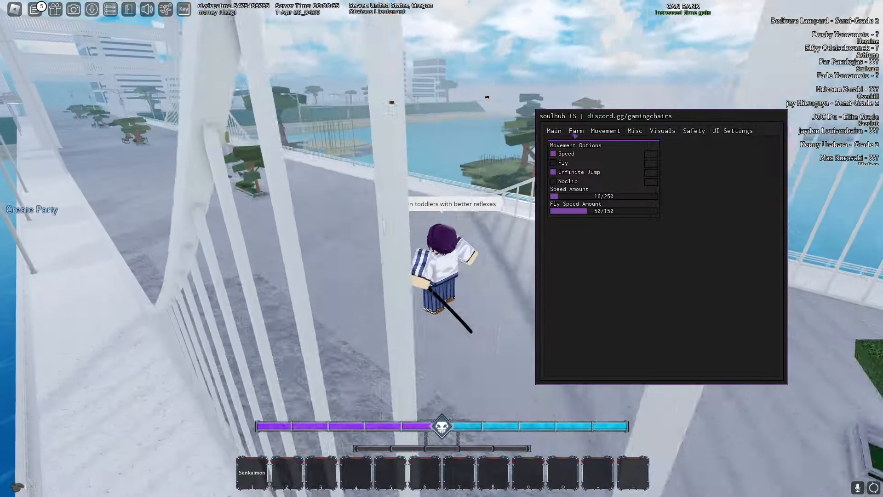
Step: Tick Auto Bank All under Extra Options on the Misc page
{"action": "left_click", "coordinate": [553, 130]}
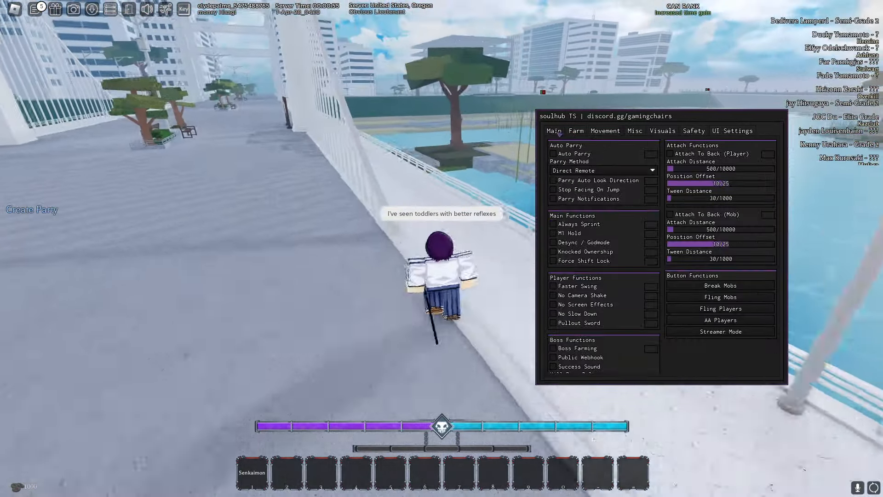
{"action": "left_click", "coordinate": [576, 131]}
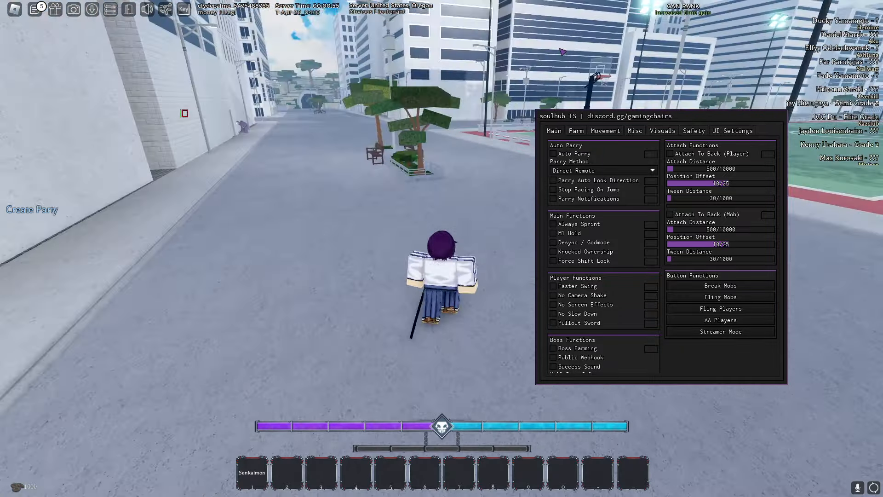
{"action": "left_click", "coordinate": [634, 130]}
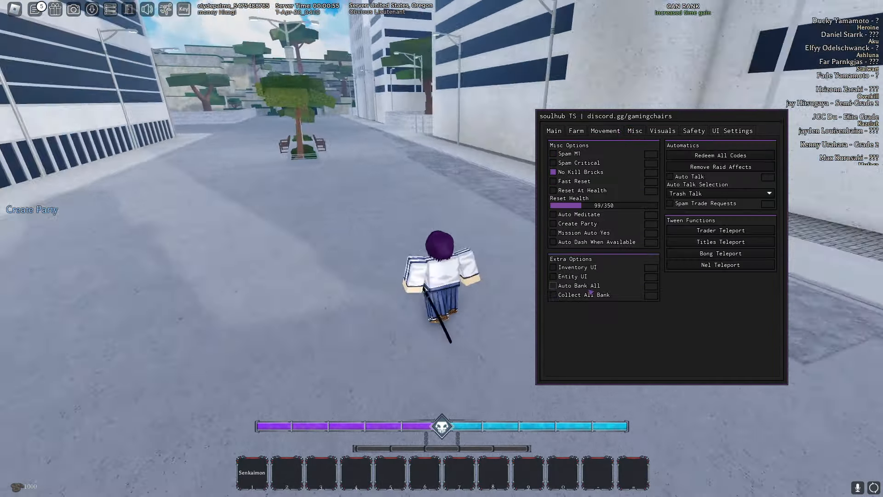
{"action": "left_click", "coordinate": [662, 131]}
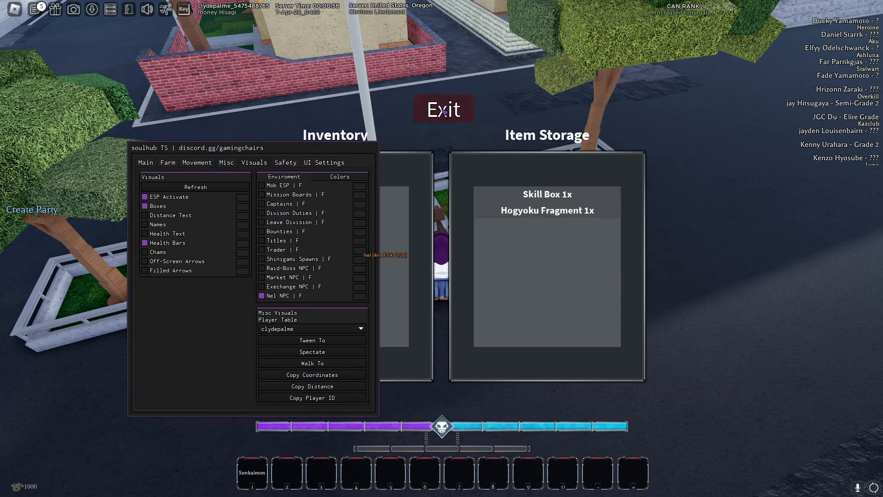
Step: Collect the banked Skill Box and Hogyoku Fragment, exit item storage and return to the farming options
{"action": "left_click", "coordinate": [226, 162]}
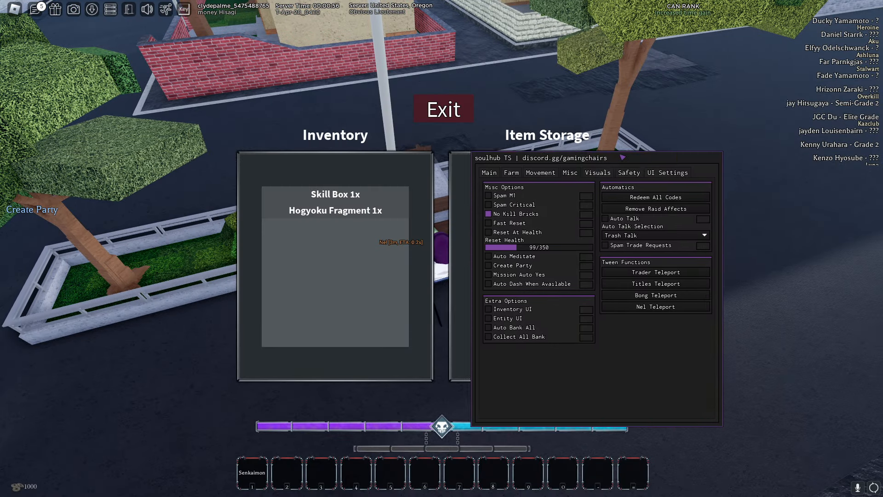
{"action": "left_click", "coordinate": [443, 108]}
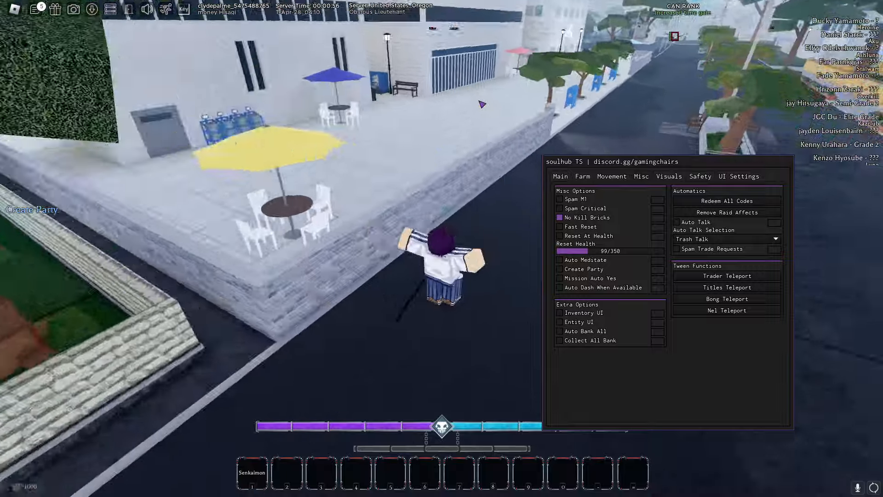
{"action": "left_click", "coordinate": [581, 176]}
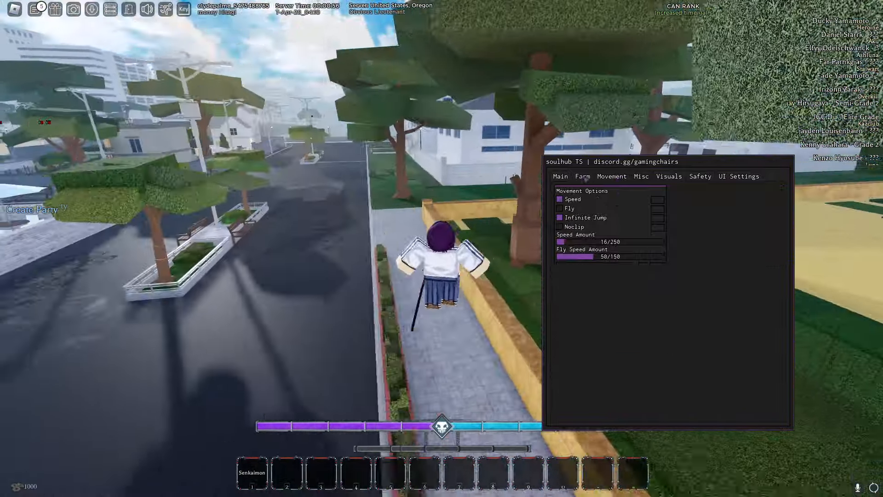
{"action": "left_click", "coordinate": [582, 177]}
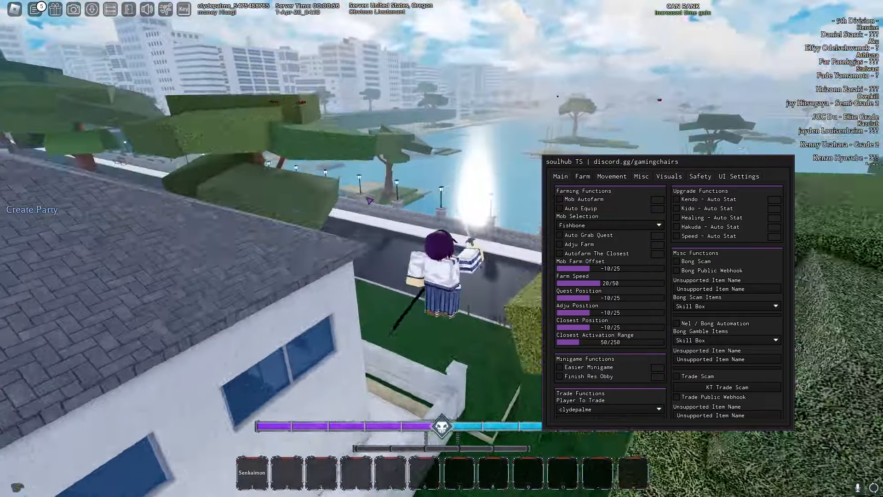
Step: Turn on Mob ESP and set Mob Selection to Fishbone on the Farm page
{"action": "left_click", "coordinate": [669, 175]}
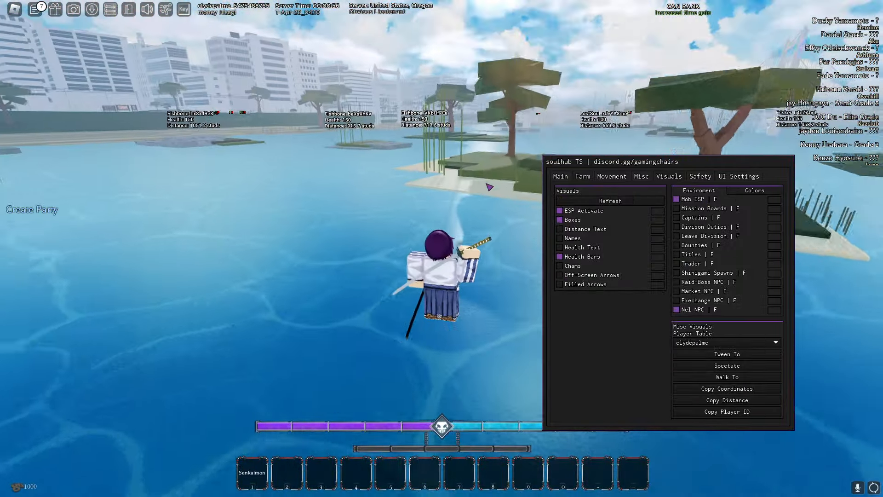
{"action": "left_click", "coordinate": [610, 177]}
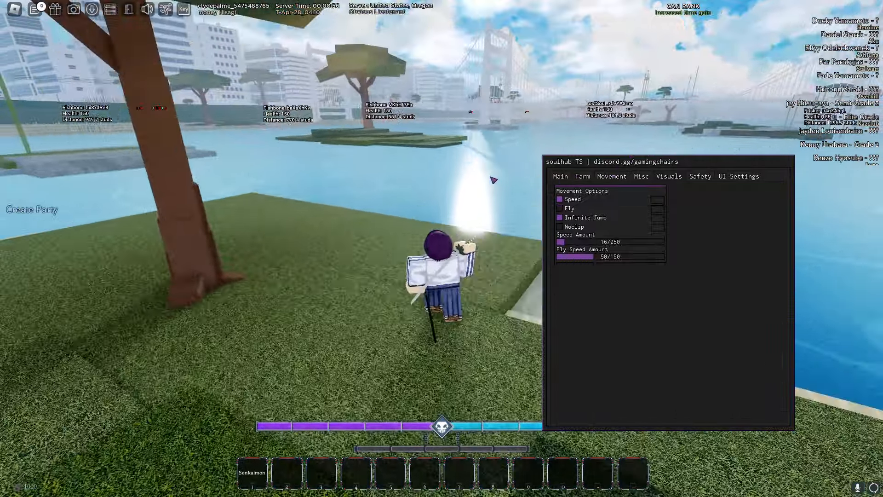
{"action": "left_click", "coordinate": [581, 176]}
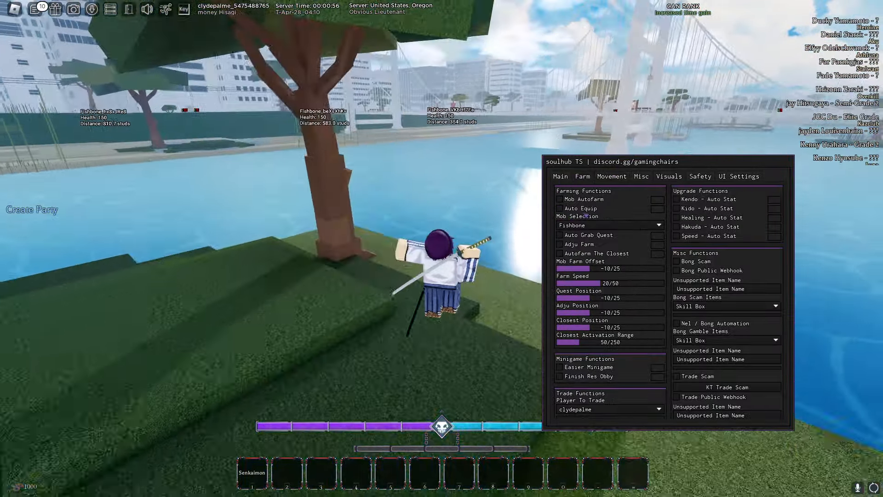
{"action": "left_click", "coordinate": [559, 198]}
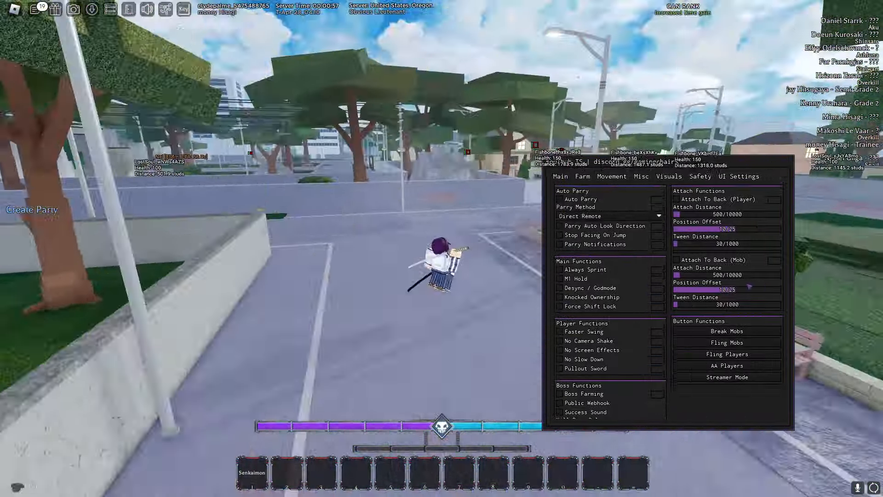
Step: Review the Farm, Movement, Main and Visuals pages, then show the UI Settings themes and configs
{"action": "left_click", "coordinate": [583, 177]}
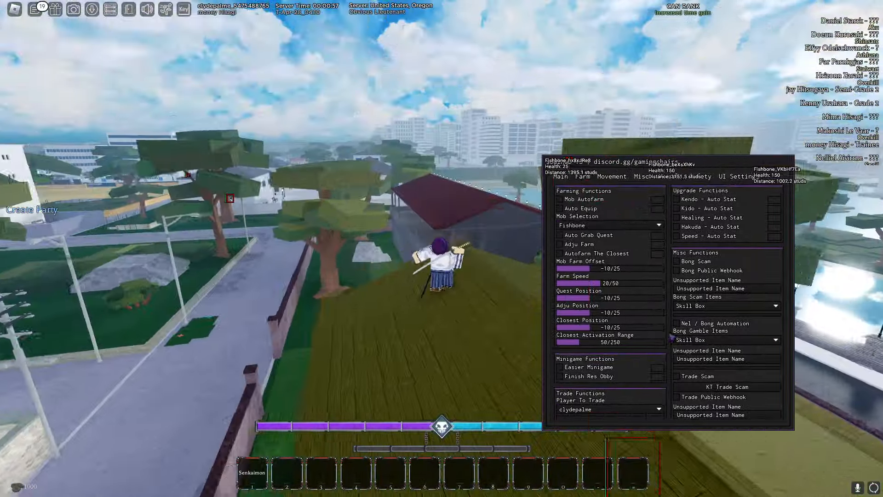
{"action": "left_click", "coordinate": [611, 176]}
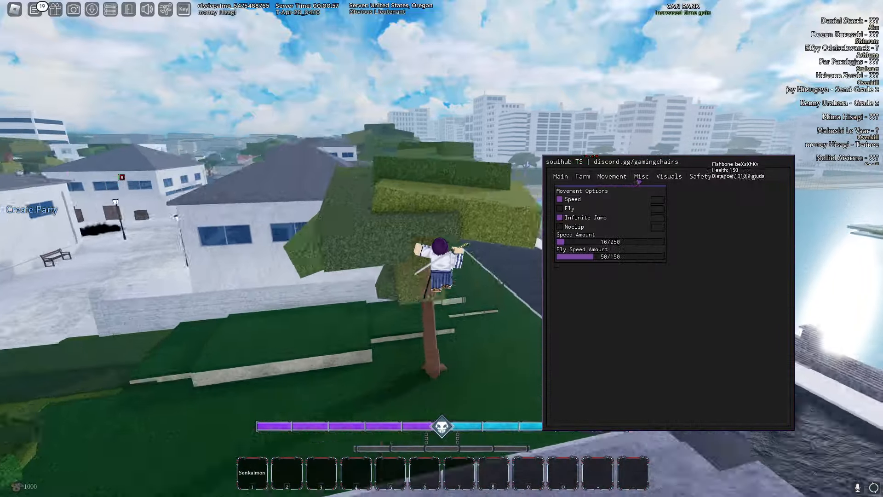
{"action": "left_click", "coordinate": [669, 177]}
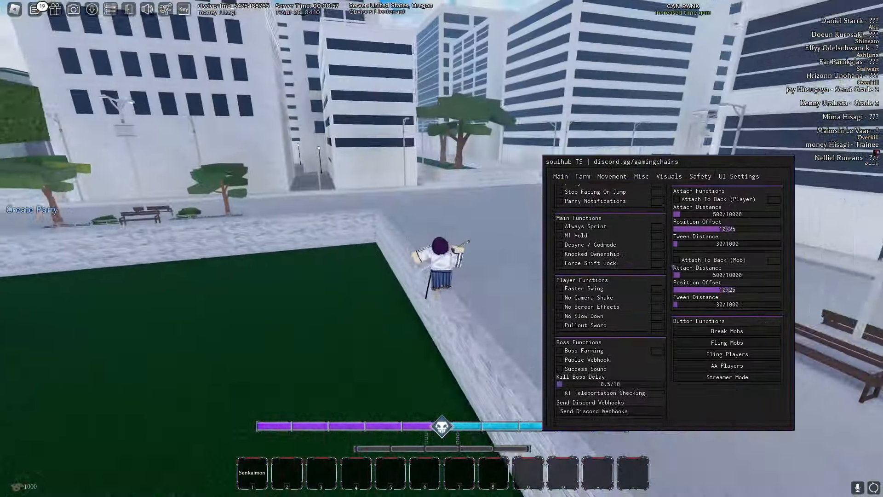
{"action": "left_click", "coordinate": [582, 176]}
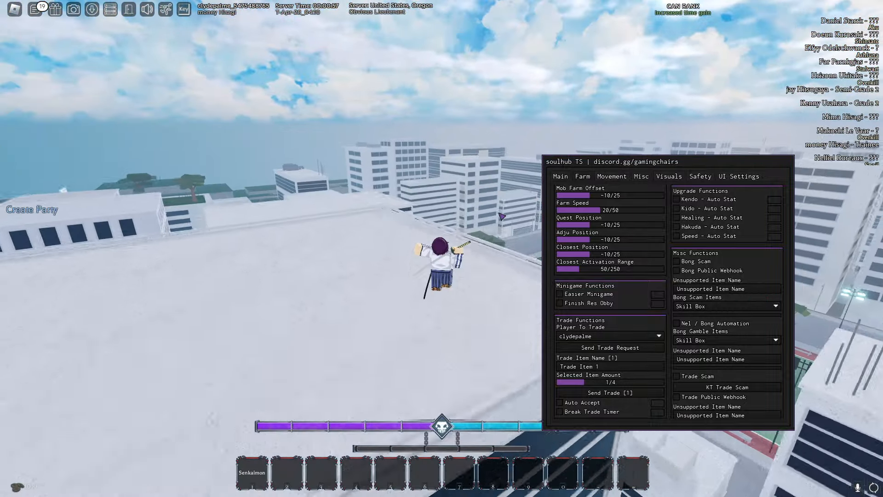
{"action": "left_click", "coordinate": [611, 175]}
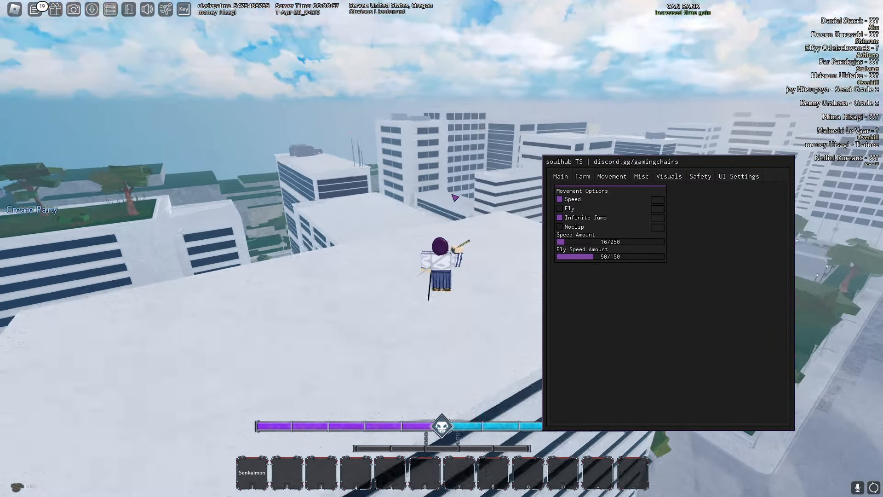
{"action": "left_click", "coordinate": [668, 175]}
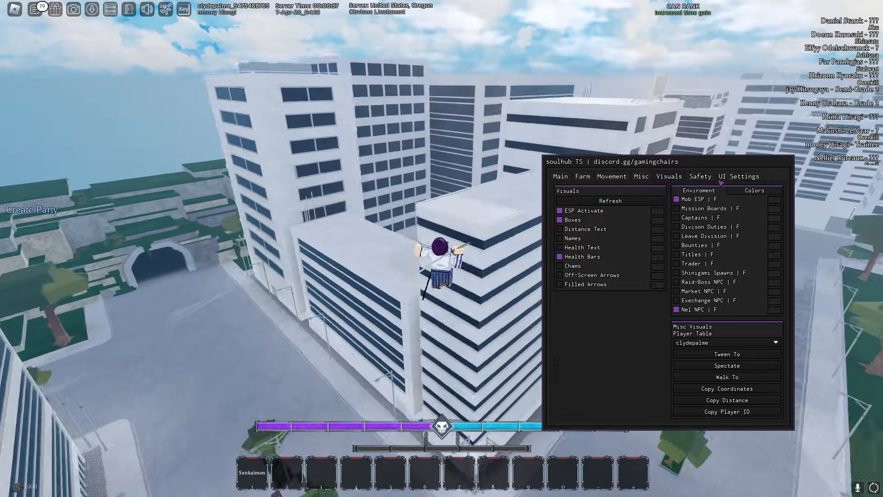
{"action": "left_click", "coordinate": [739, 176]}
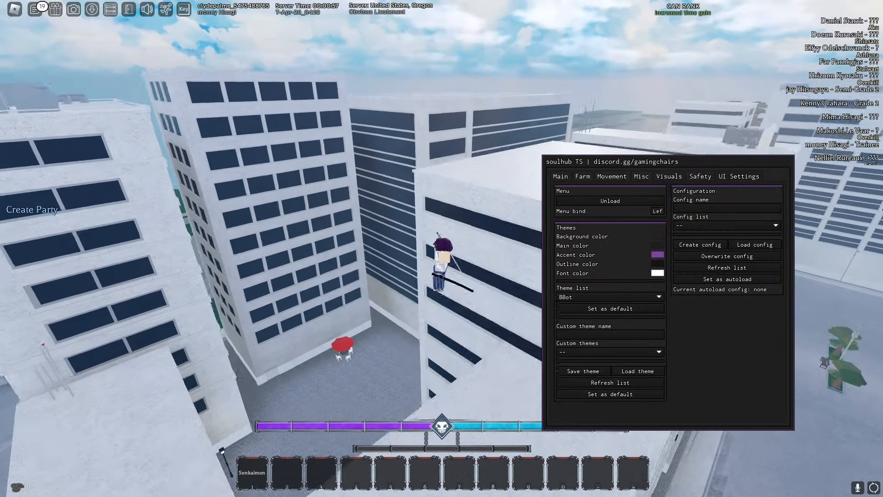